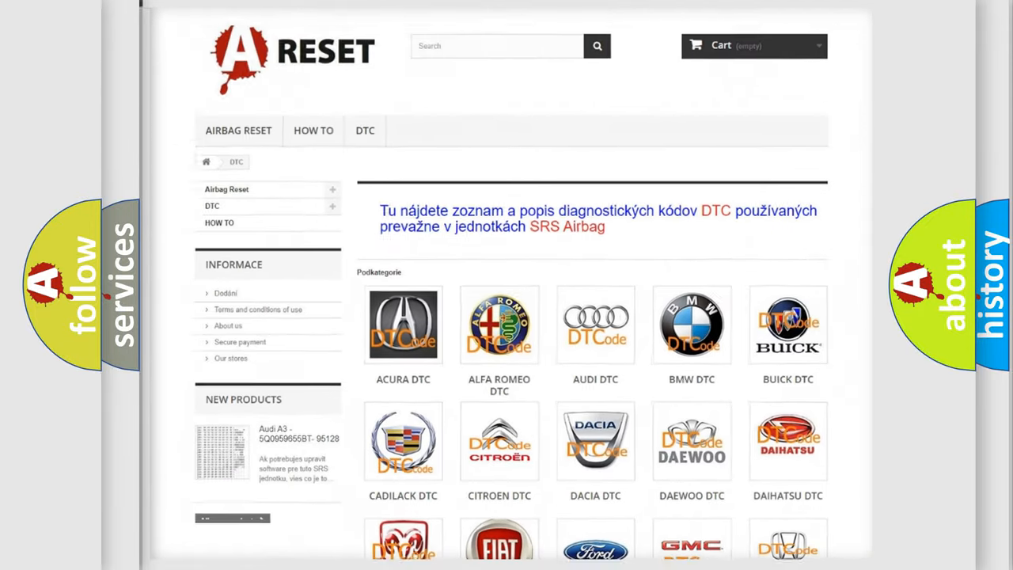
Open the Ford DTC list and scroll through its B-codes to reach B137E31
scroll(down, 3)
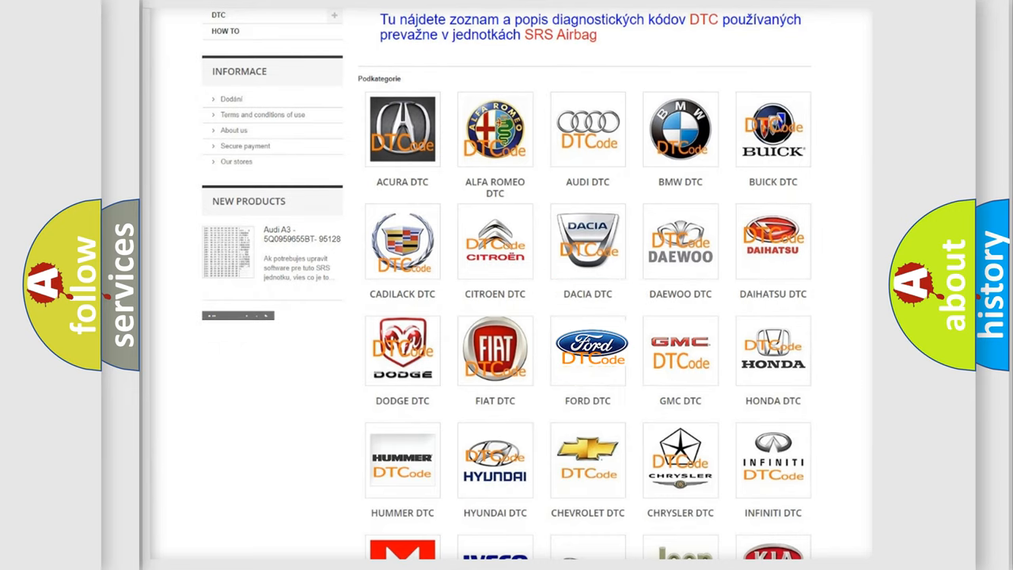
click(587, 349)
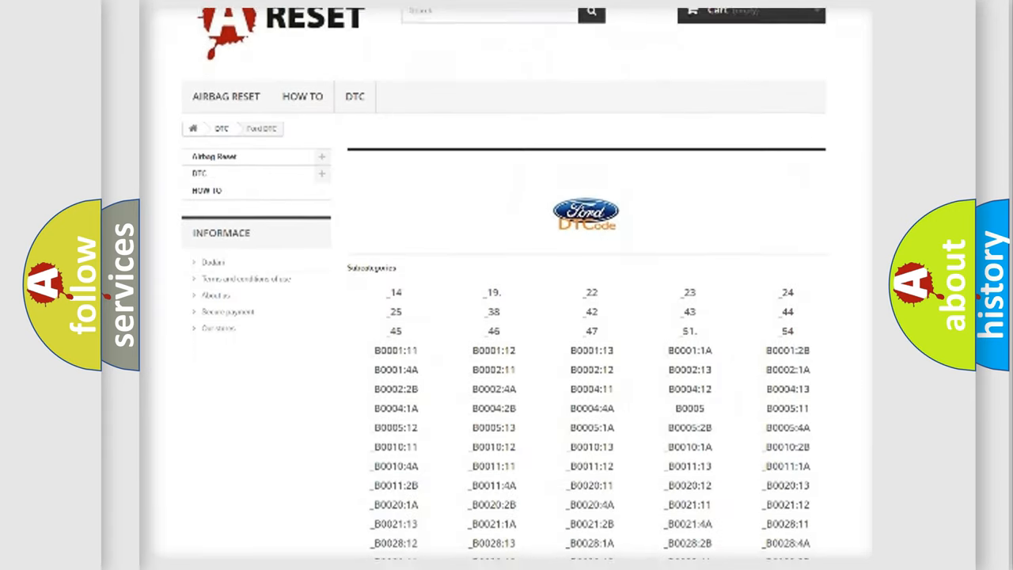
scroll(down, 3)
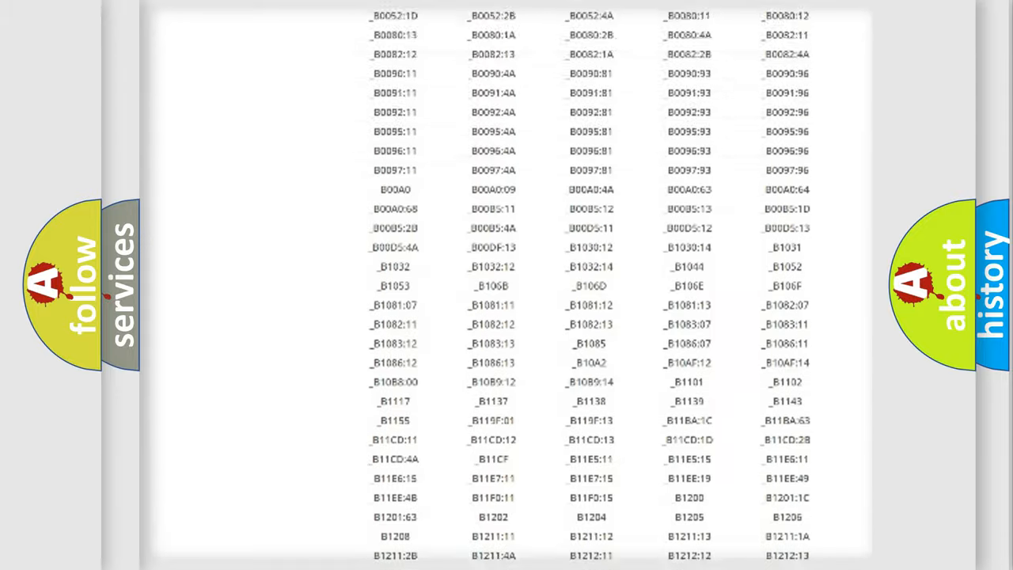
scroll(up, 3)
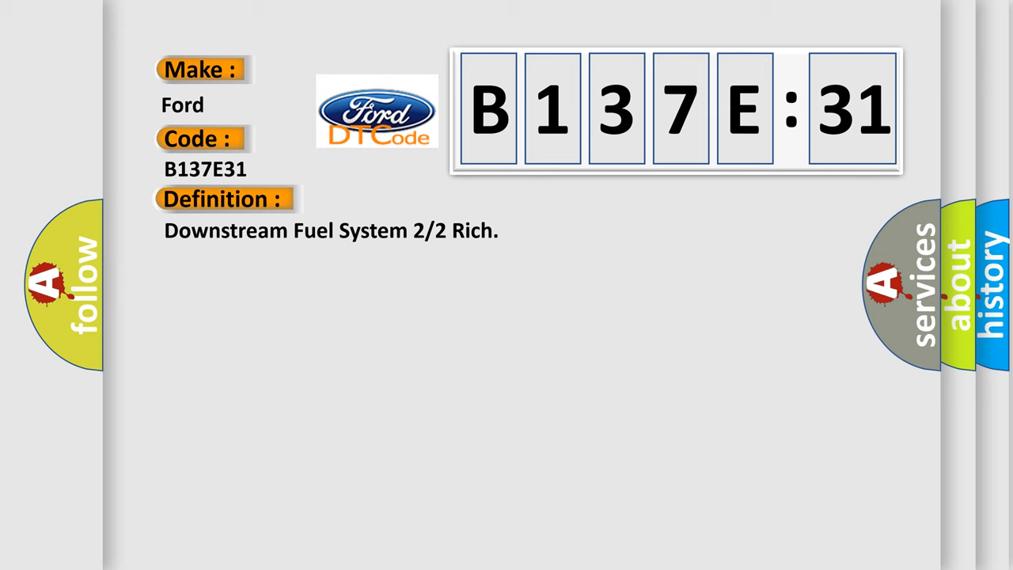
Reveal the B137E31 description listing exhaust leak, failed O2 sensor 2/2 and no signal
click(411, 199)
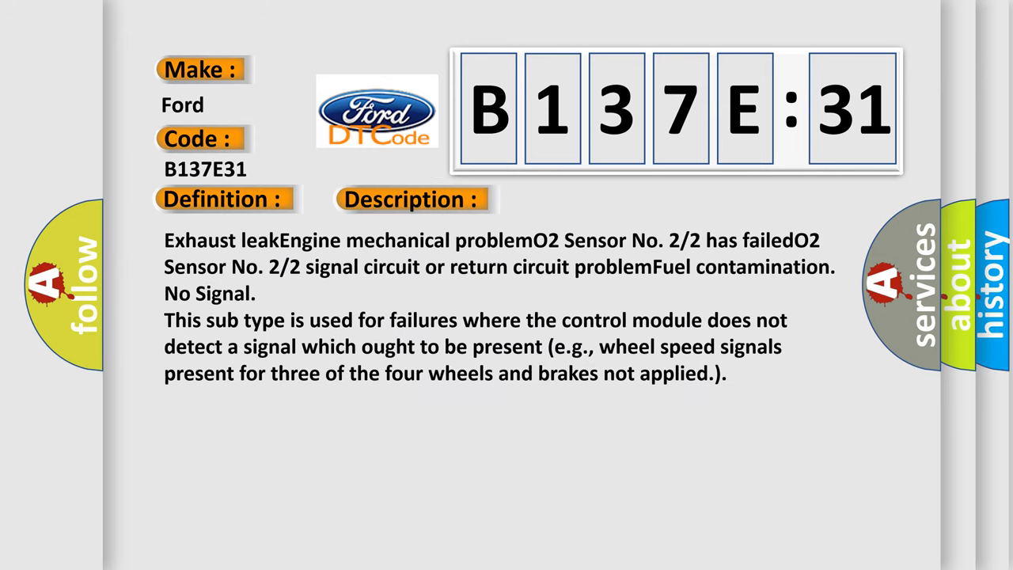